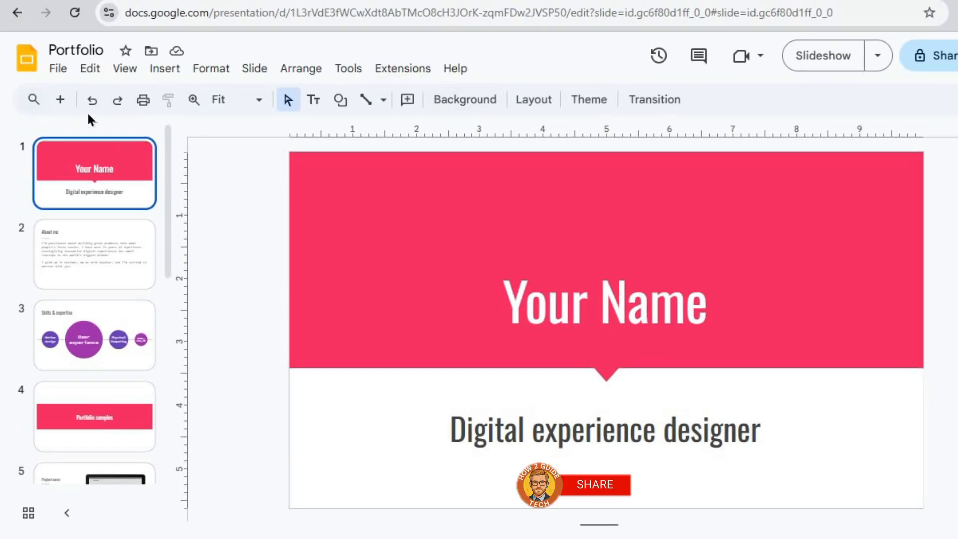
pyautogui.moveTo(60, 99)
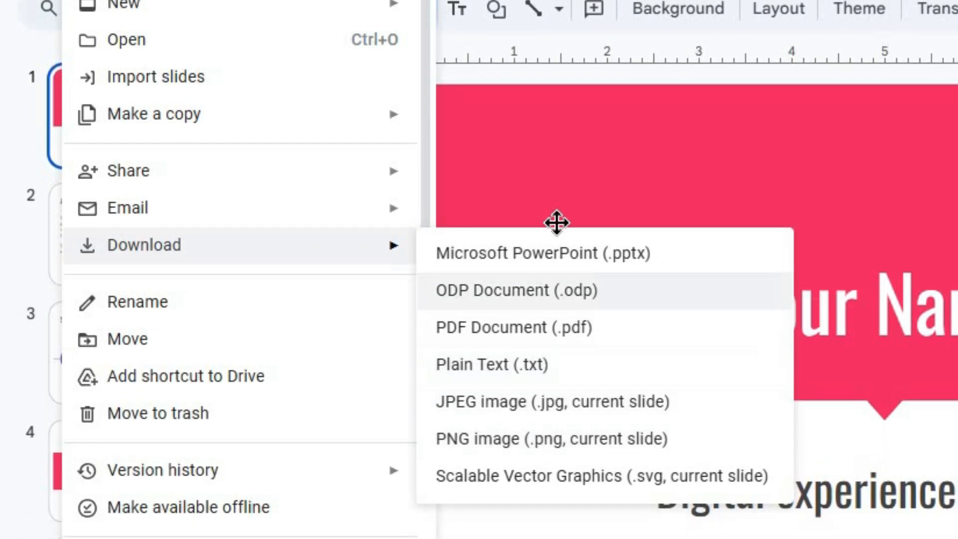
pyautogui.moveTo(575, 294)
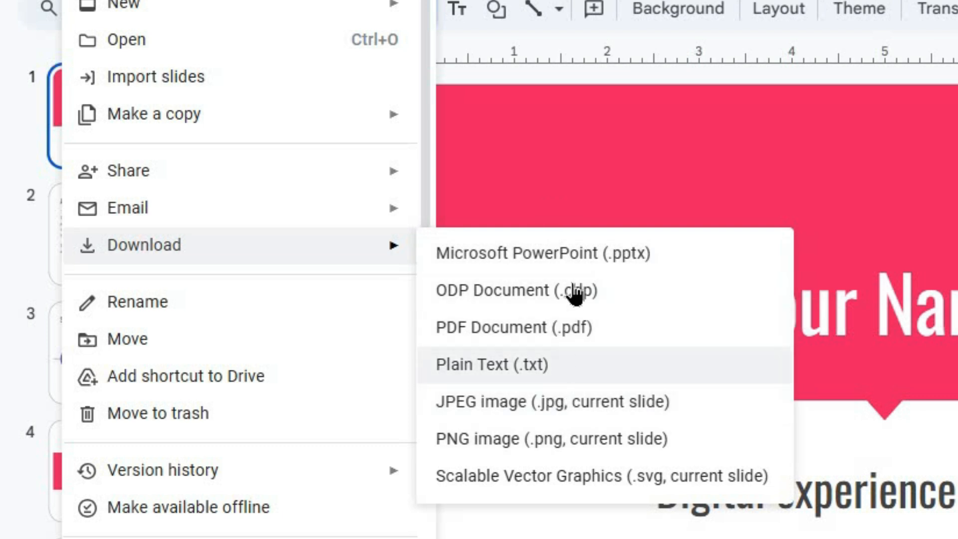
pyautogui.moveTo(578, 254)
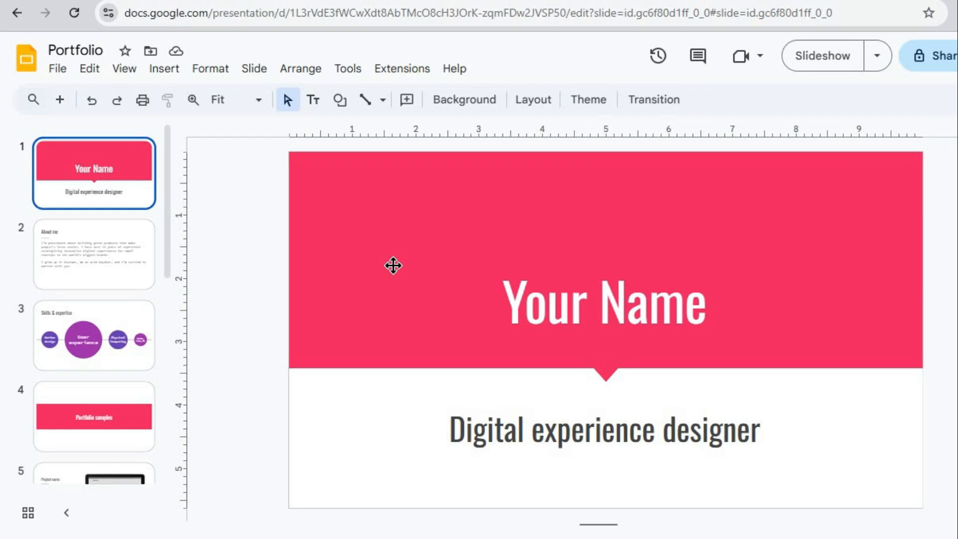
pyautogui.moveTo(364, 203)
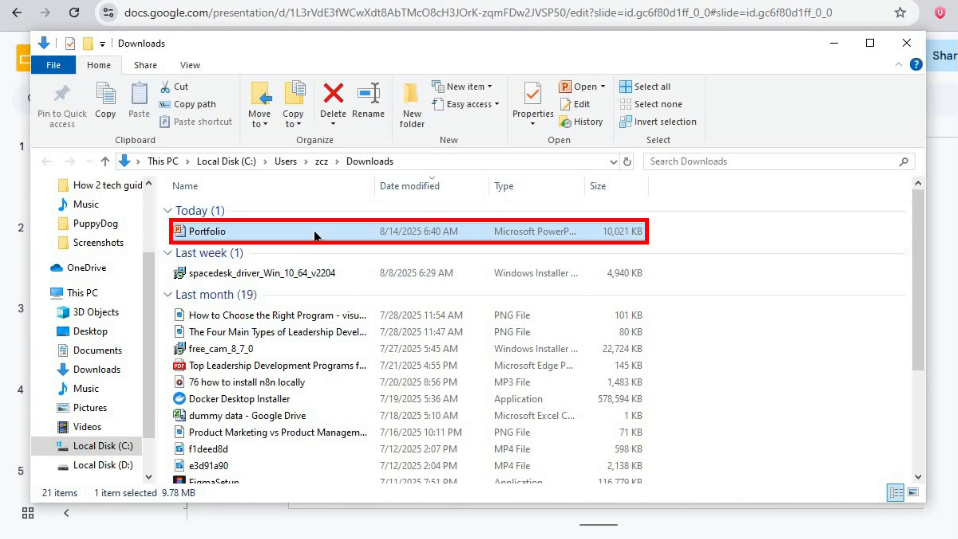
pyautogui.moveTo(316, 231)
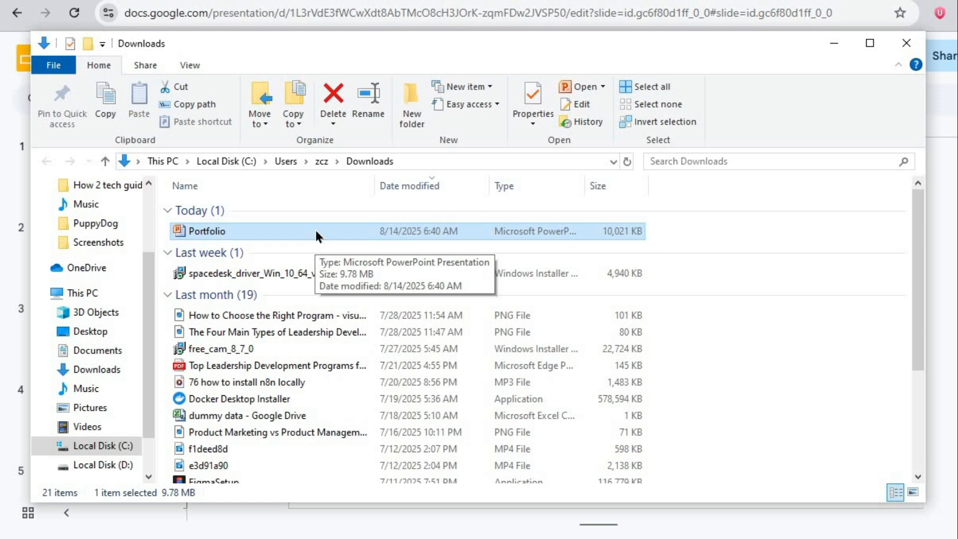
pyautogui.moveTo(815, 68)
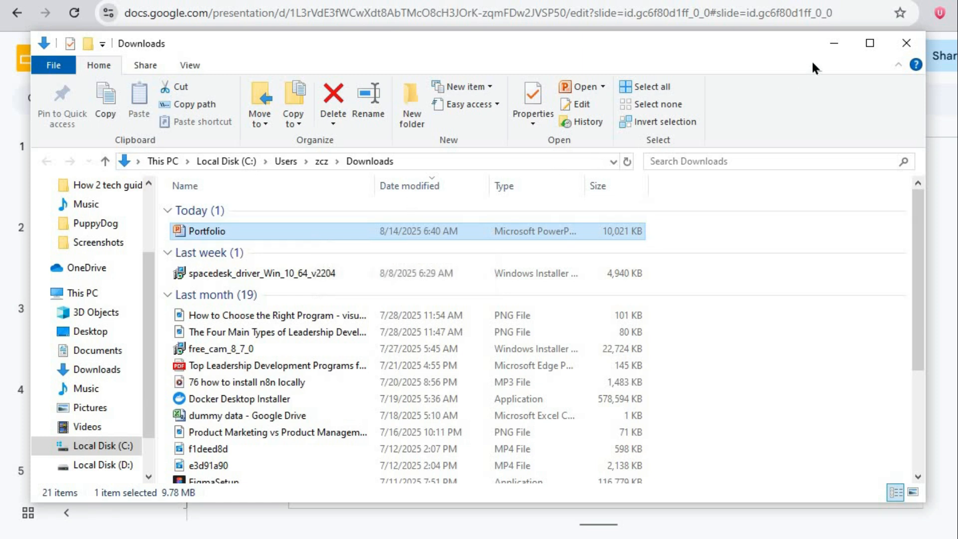
pyautogui.moveTo(832, 44)
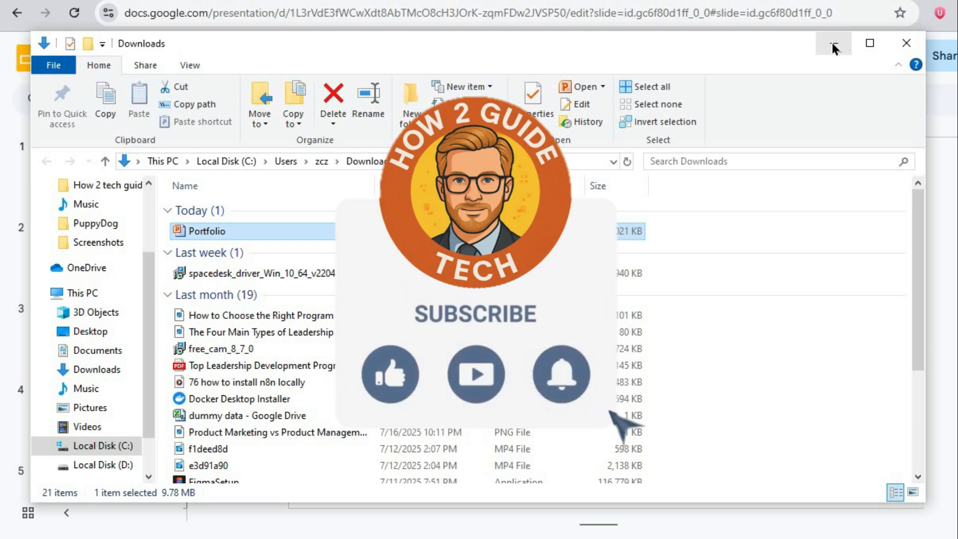
pyautogui.moveTo(623, 424)
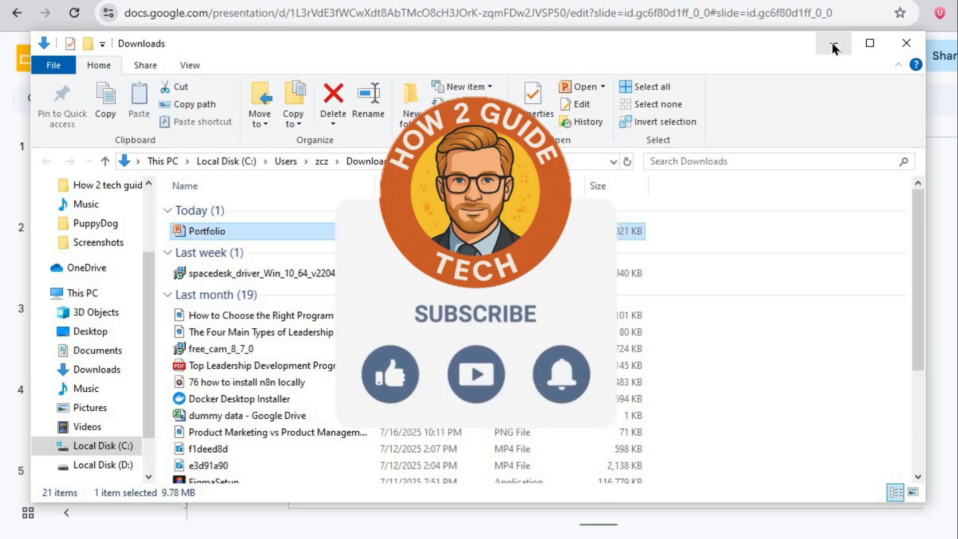